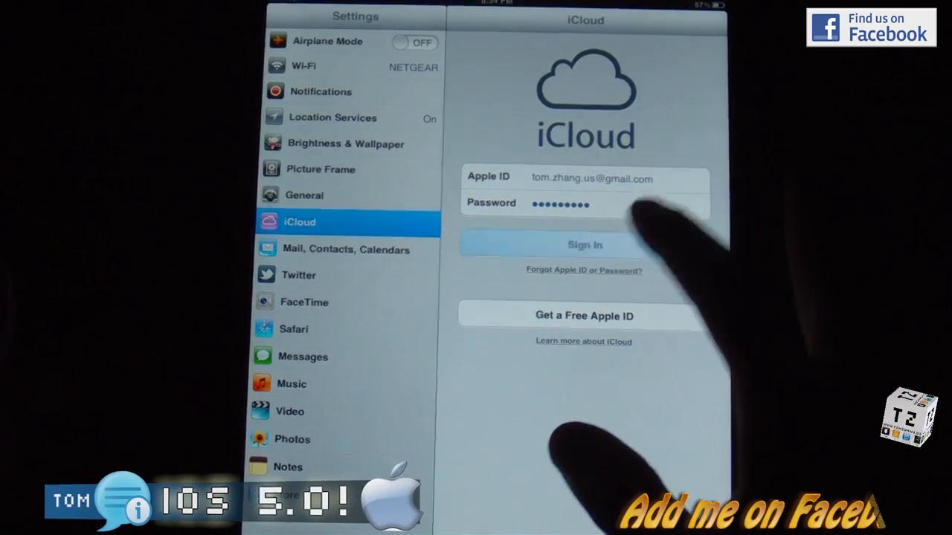
# Dismiss the failed iCloud sign-in and check General > About showing version 5.0.
pyautogui.click(585, 244)
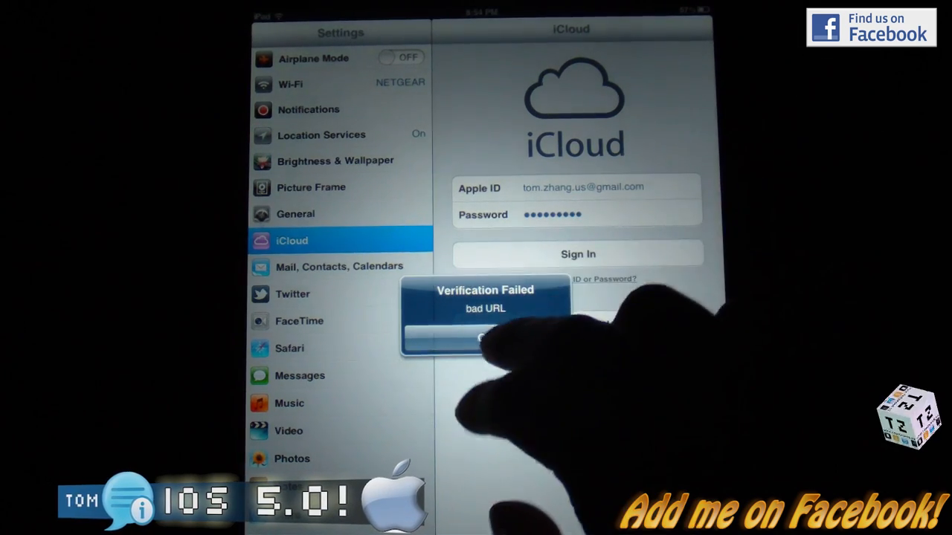
pyautogui.click(484, 338)
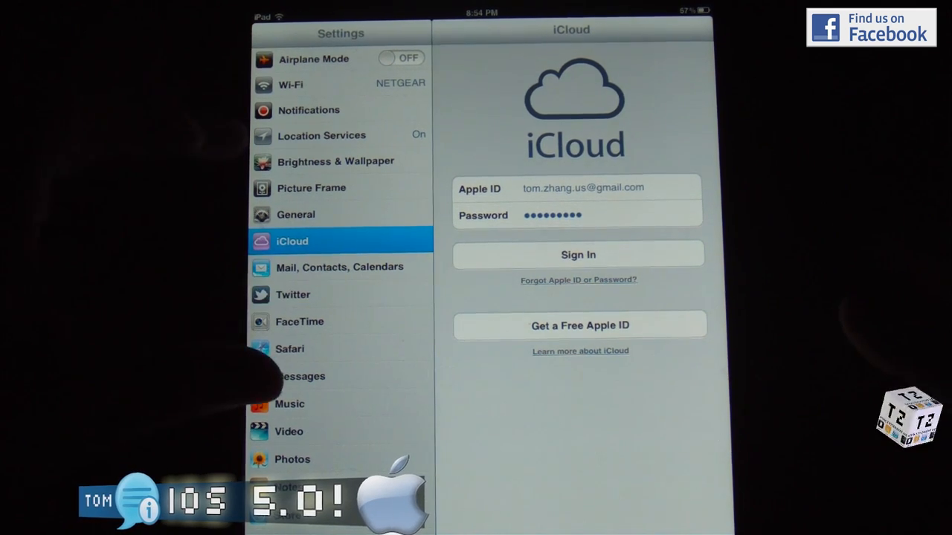
pyautogui.click(295, 214)
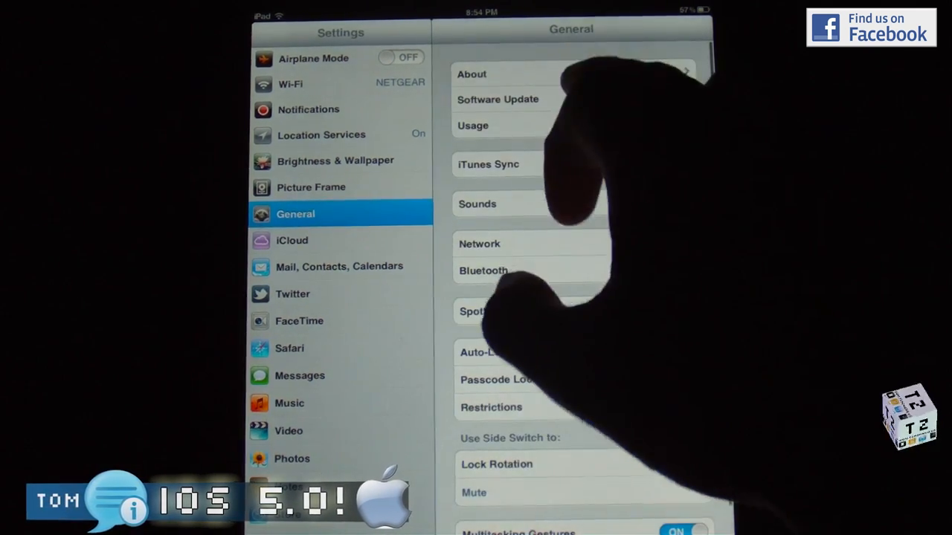
pyautogui.click(471, 73)
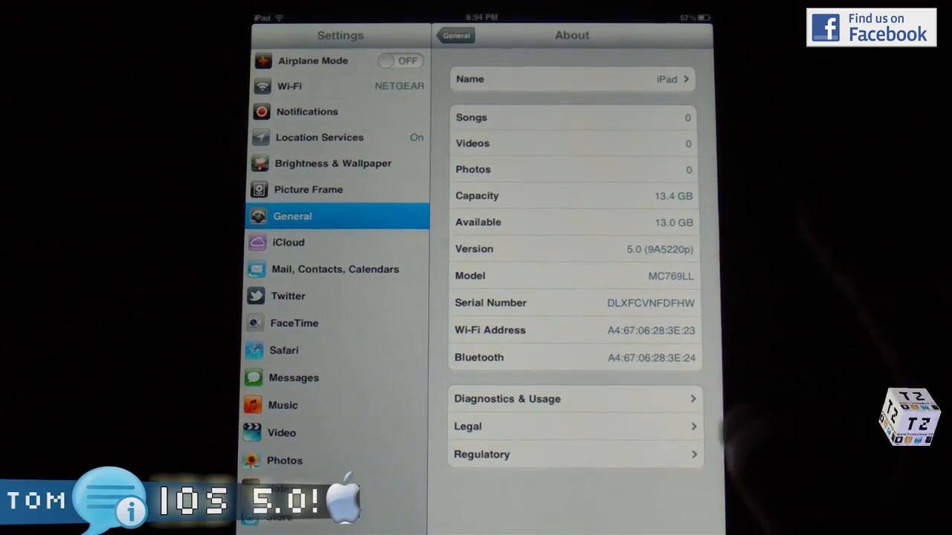
pyautogui.click(456, 35)
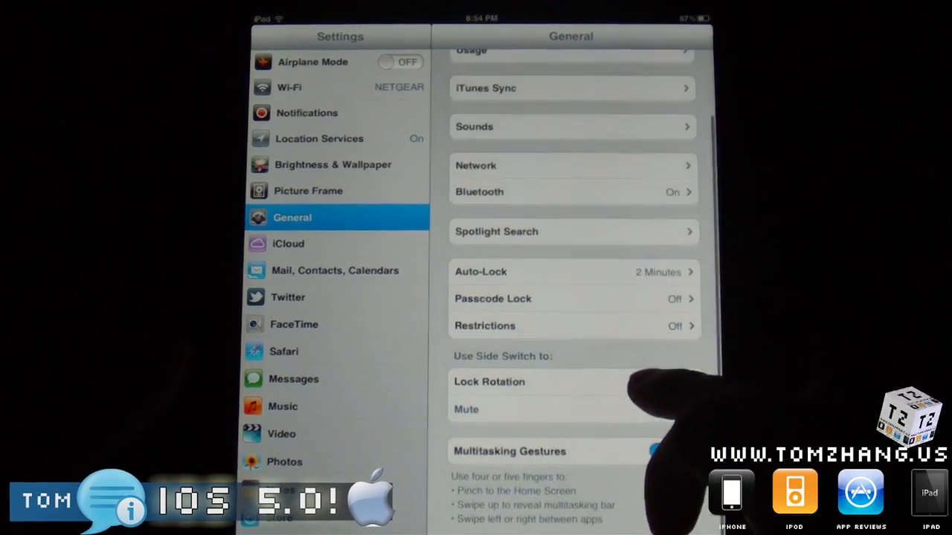
# Look over the iCloud and Picture Frame settings, then return to General.
pyautogui.click(288, 243)
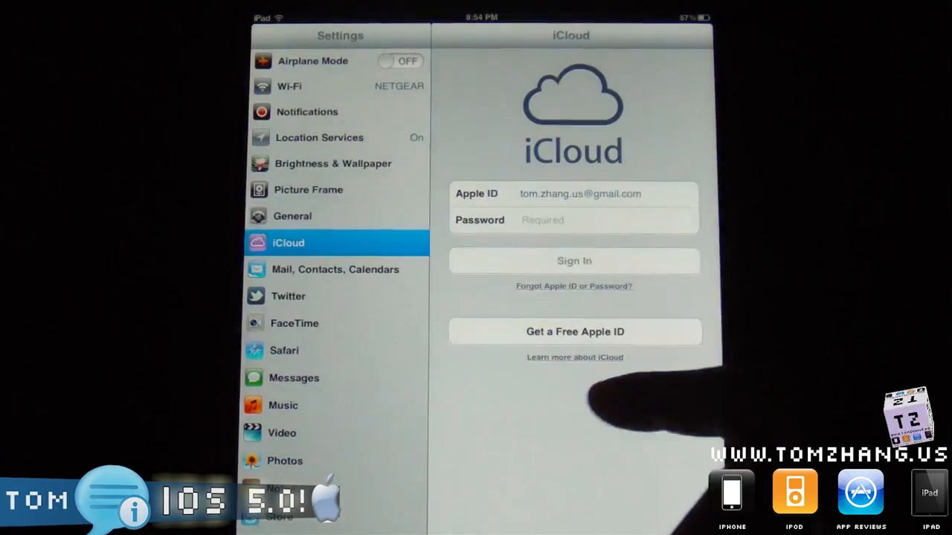
pyautogui.moveTo(521, 223)
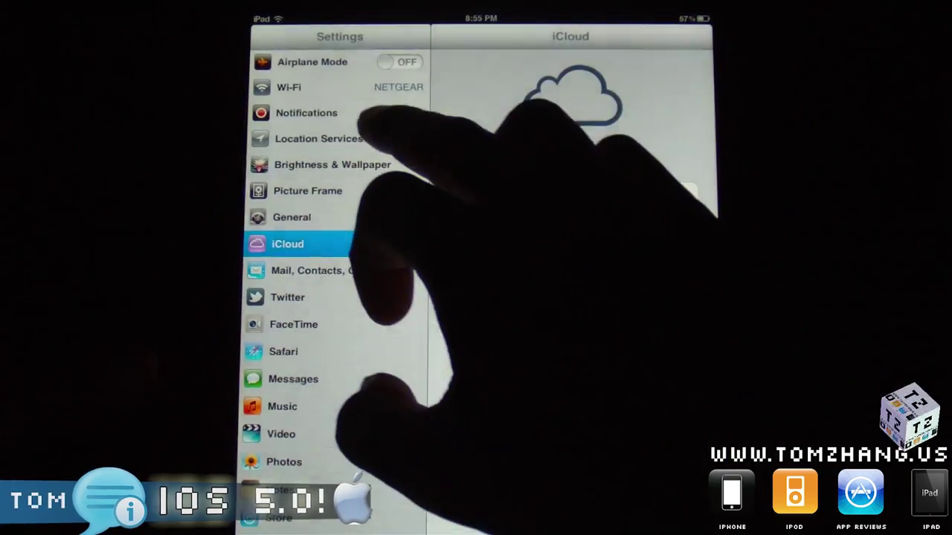
pyautogui.click(307, 191)
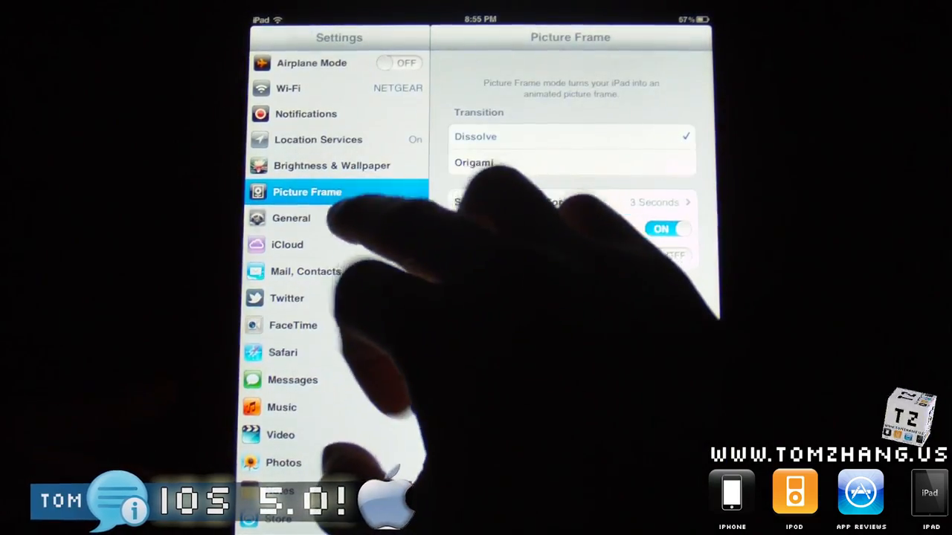
pyautogui.click(291, 217)
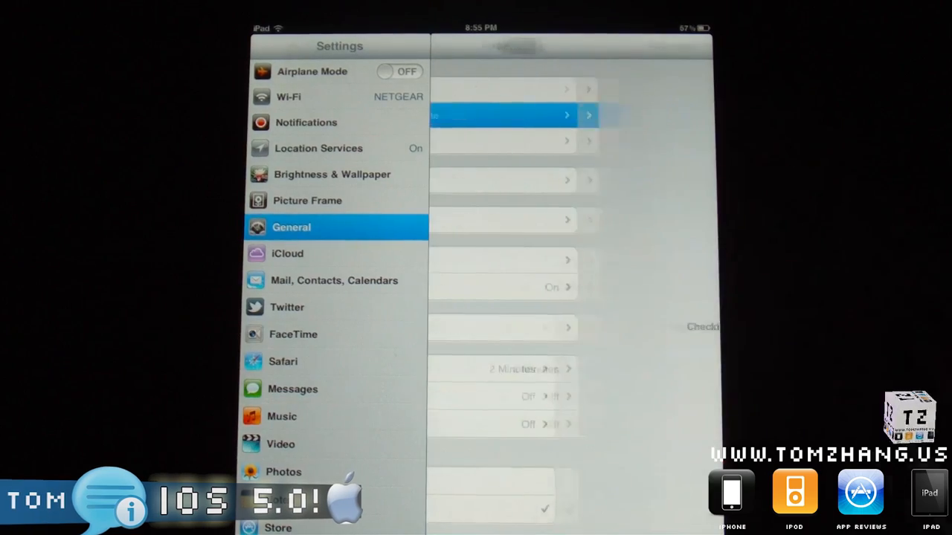
pyautogui.click(501, 115)
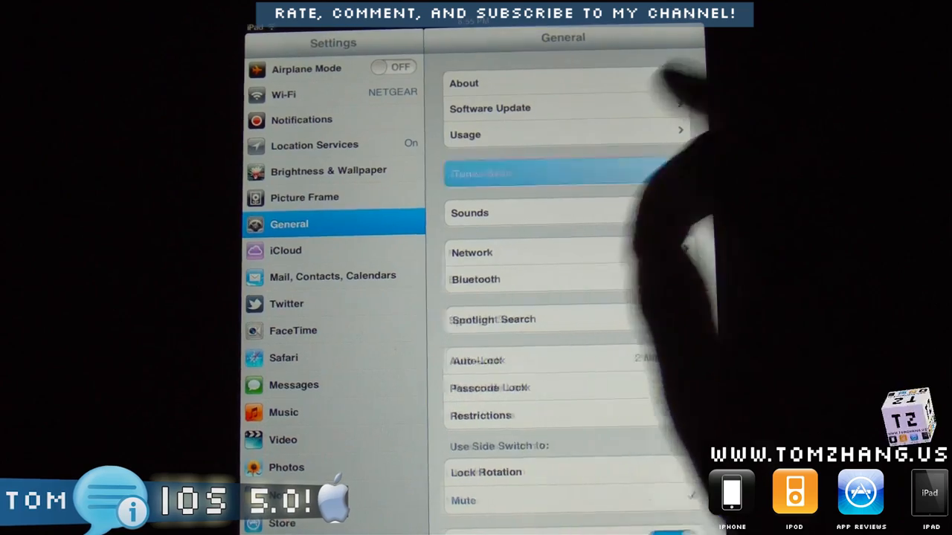
# View General > iTunes Sync, go back, then open the Twitter account page.
pyautogui.click(550, 174)
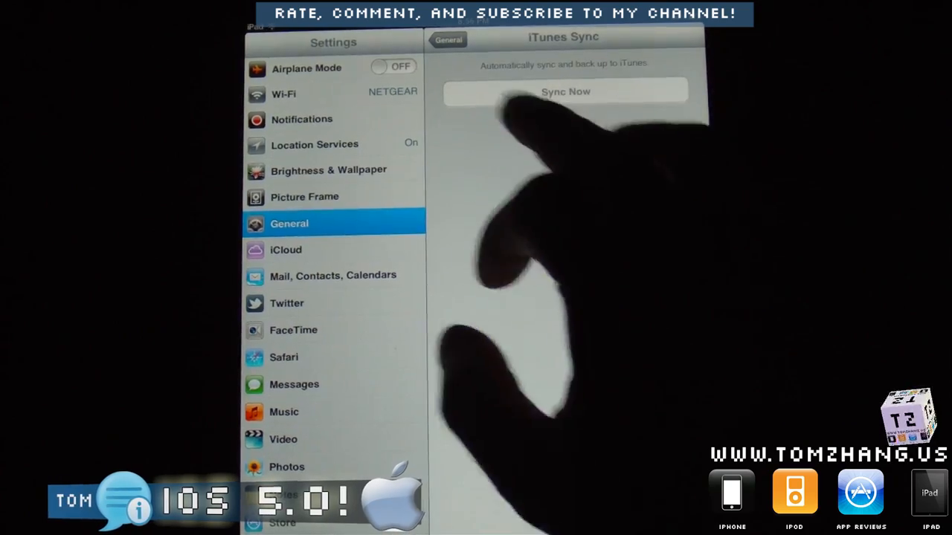
pyautogui.click(447, 39)
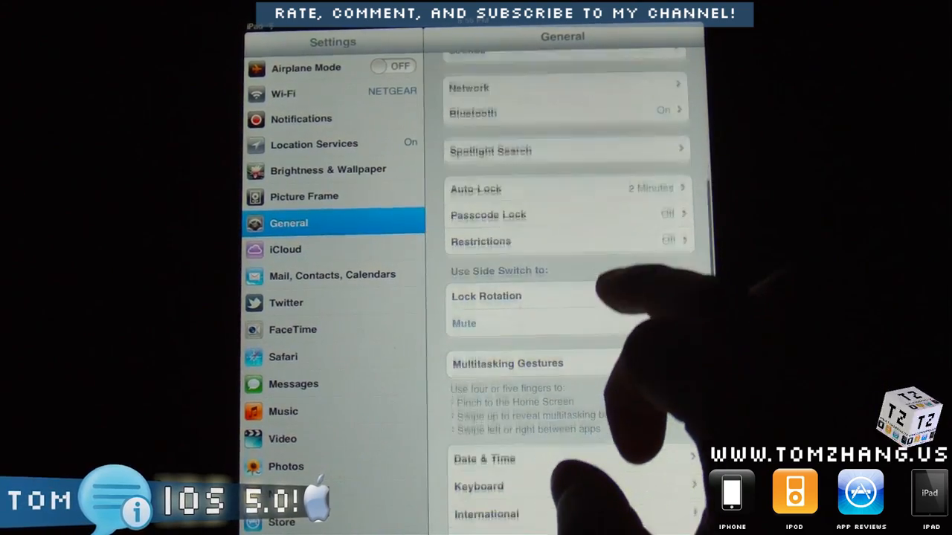
pyautogui.click(680, 380)
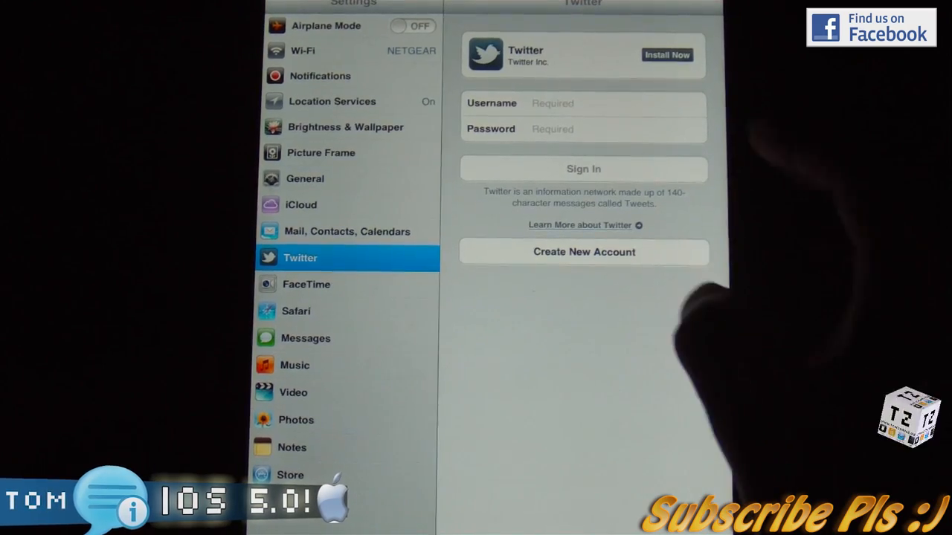
# In Messages, switch iMessage on and accept the Gmail address for receiving.
pyautogui.click(296, 310)
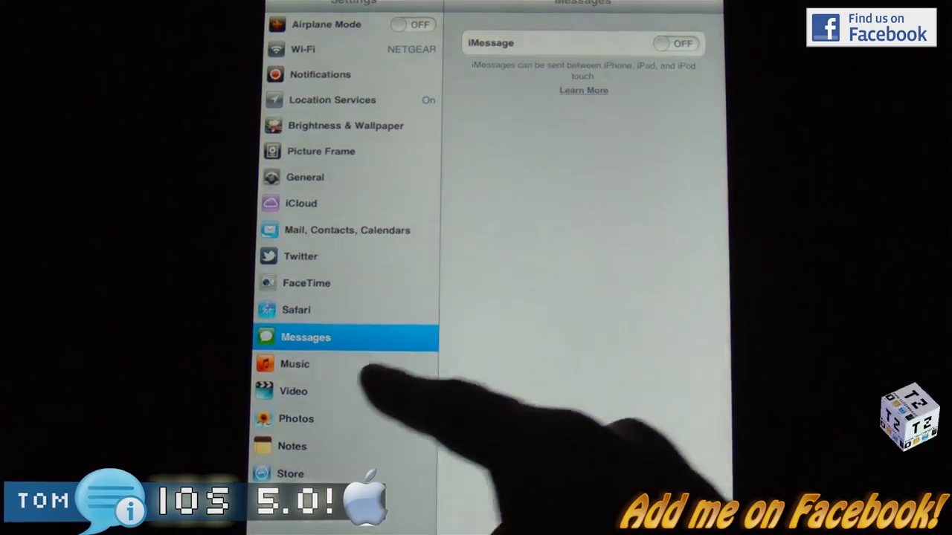
pyautogui.click(674, 42)
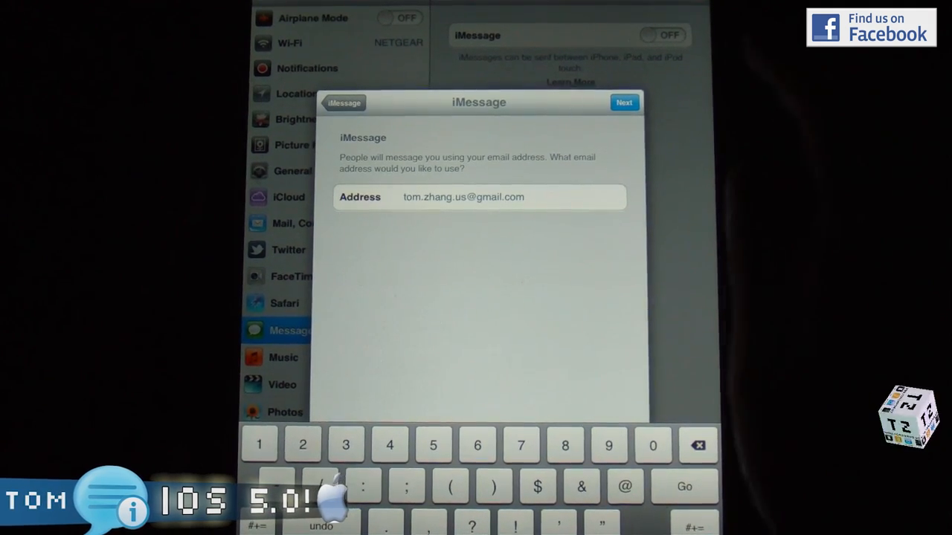
pyautogui.click(623, 102)
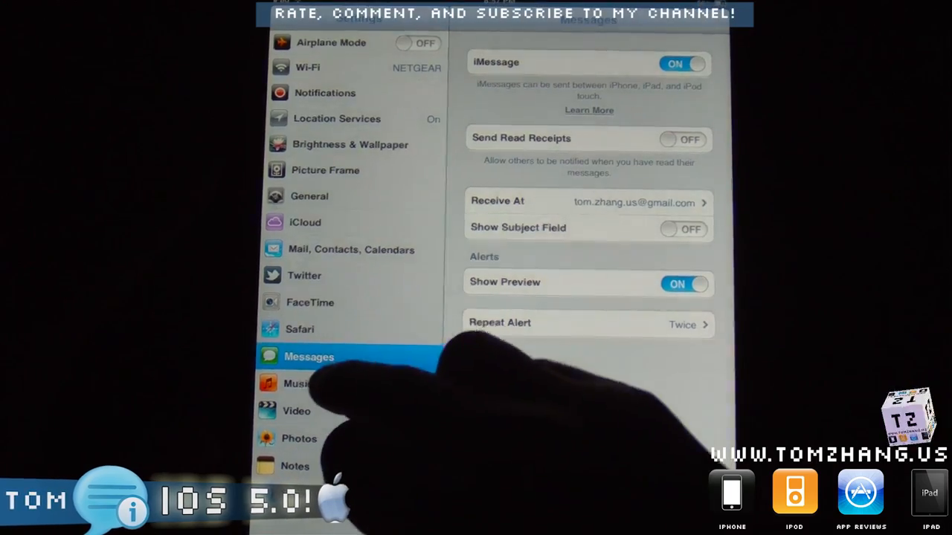
# View the Music settings, then the Store automatic download options.
pyautogui.click(296, 384)
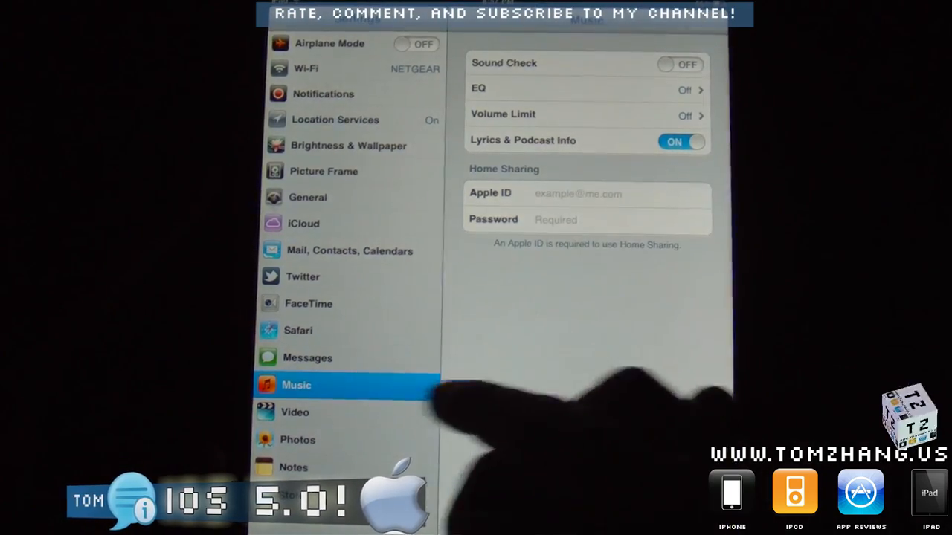
pyautogui.click(294, 412)
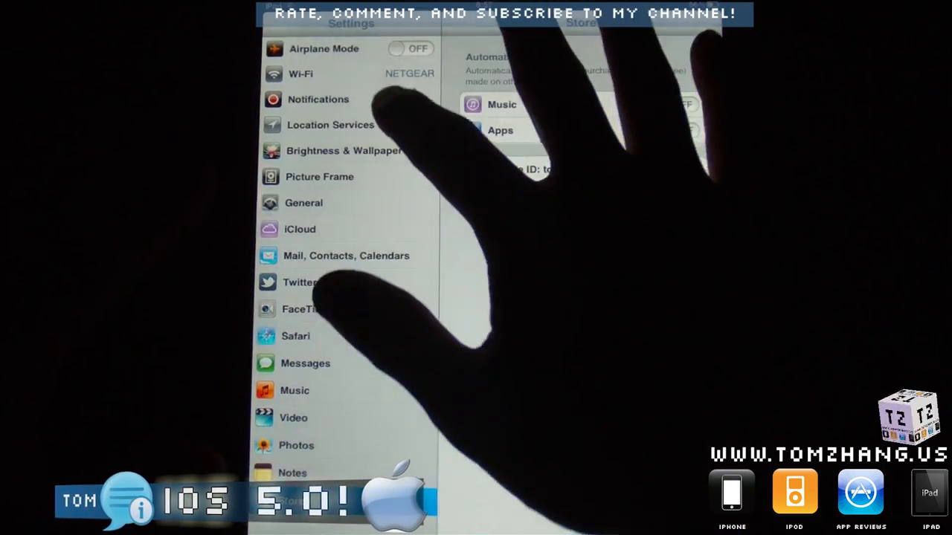
# Open Notifications and tap through entries in the Notification Center app list.
pyautogui.click(319, 99)
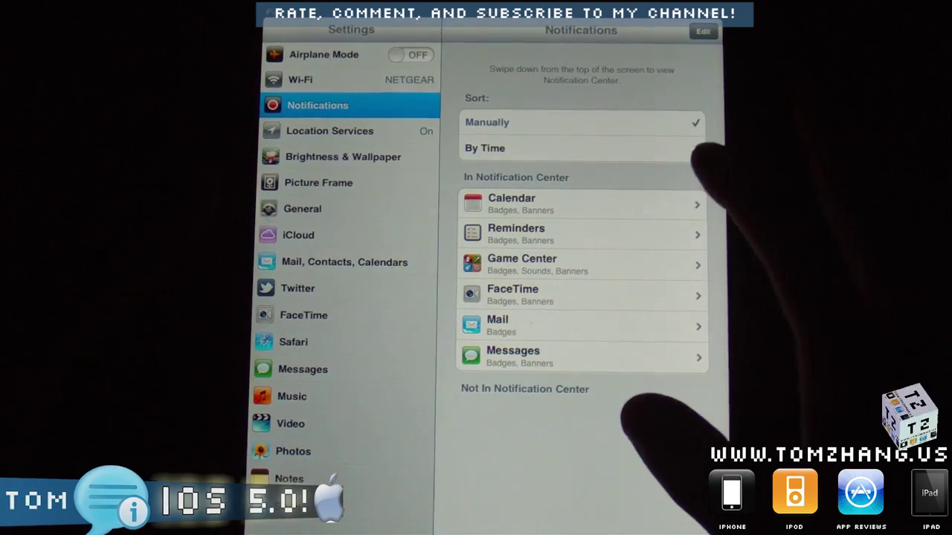
pyautogui.click(581, 234)
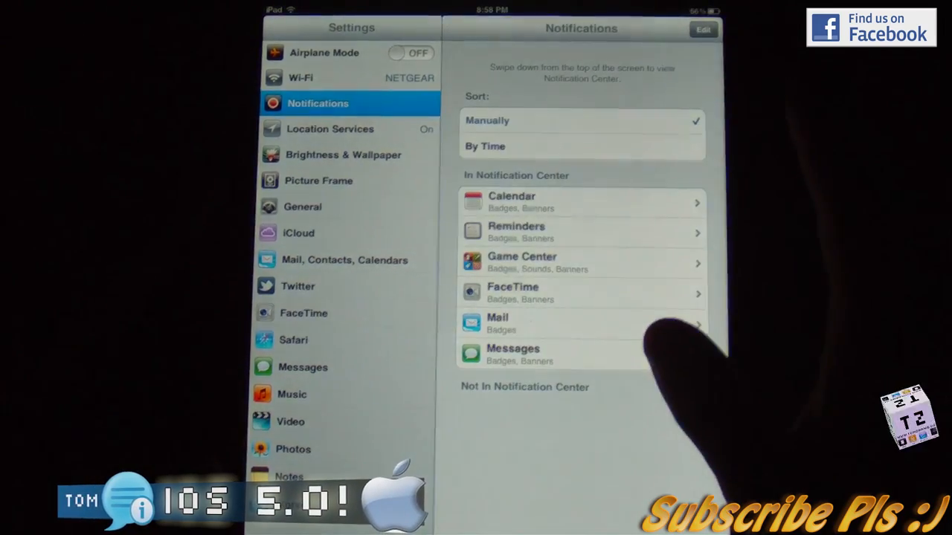
pyautogui.click(580, 355)
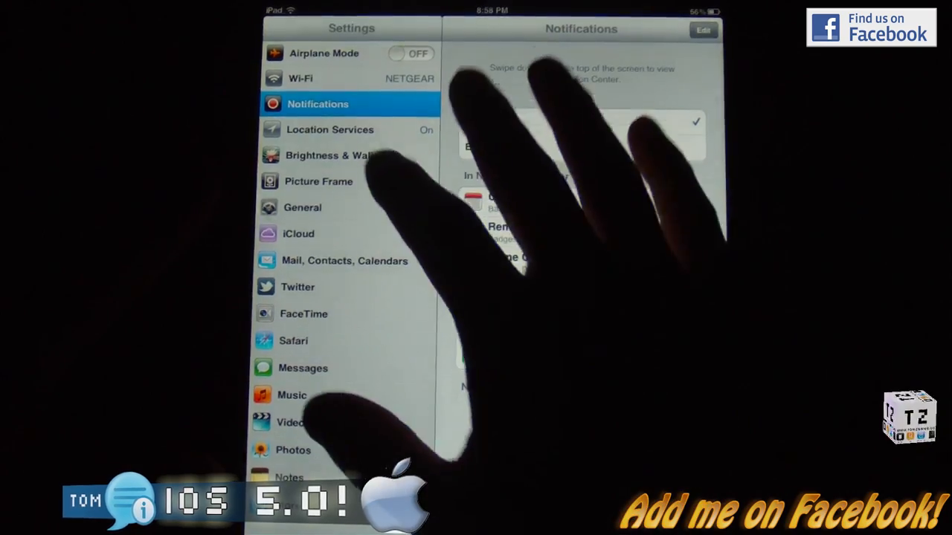
# Add and save a Gmail account under Mail, Contacts, Calendars, then view Fetch New Data.
pyautogui.click(343, 261)
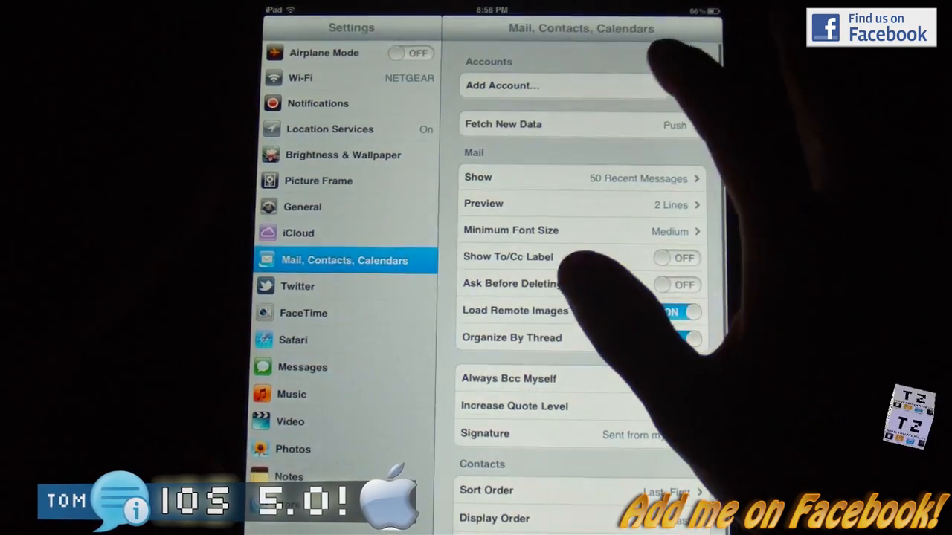
pyautogui.click(502, 85)
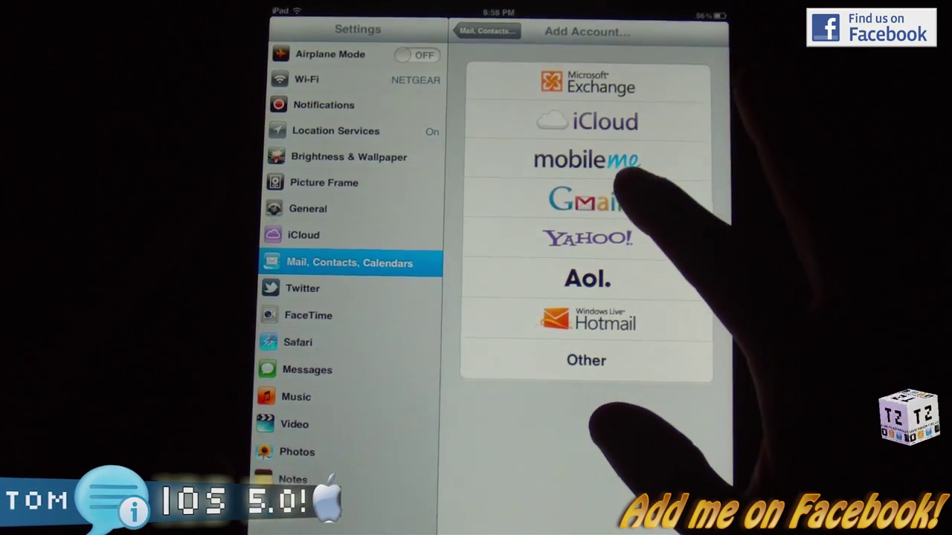
pyautogui.click(586, 201)
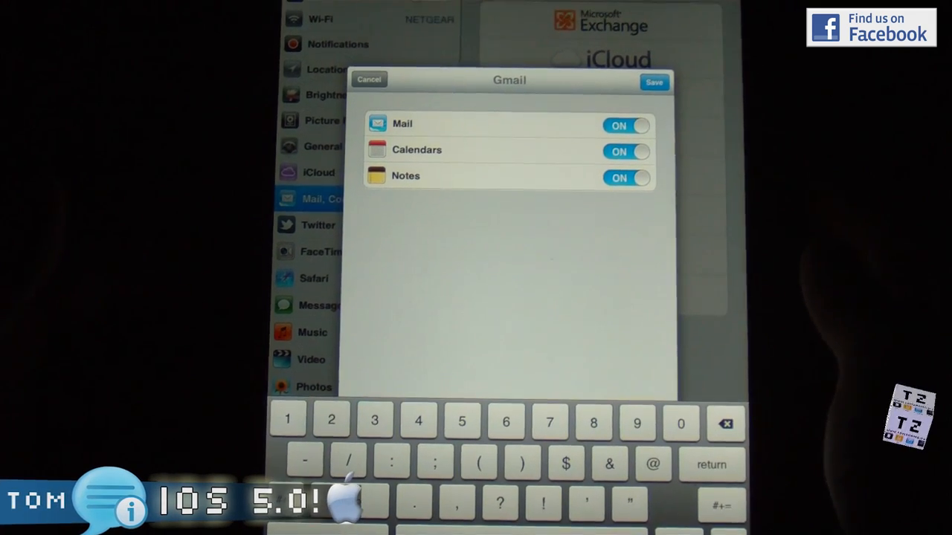
pyautogui.click(653, 81)
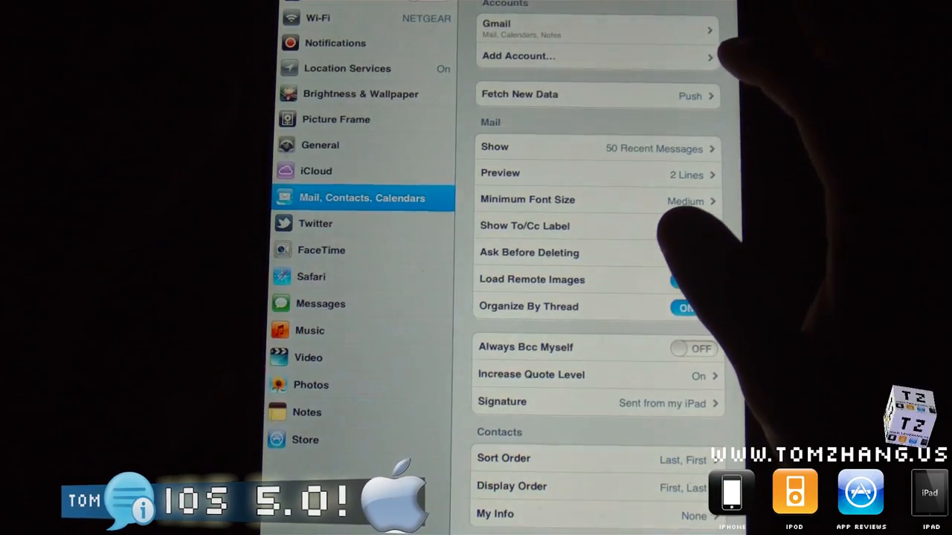
pyautogui.click(595, 94)
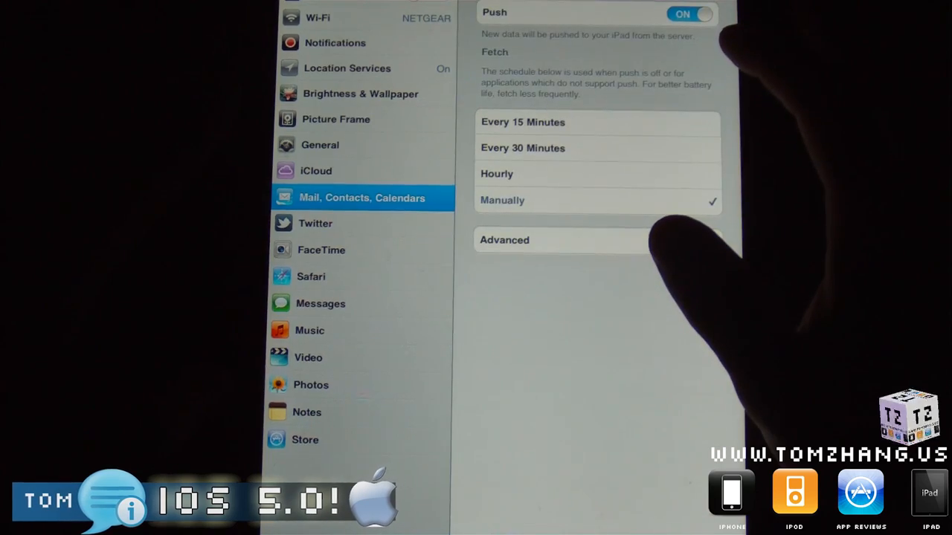